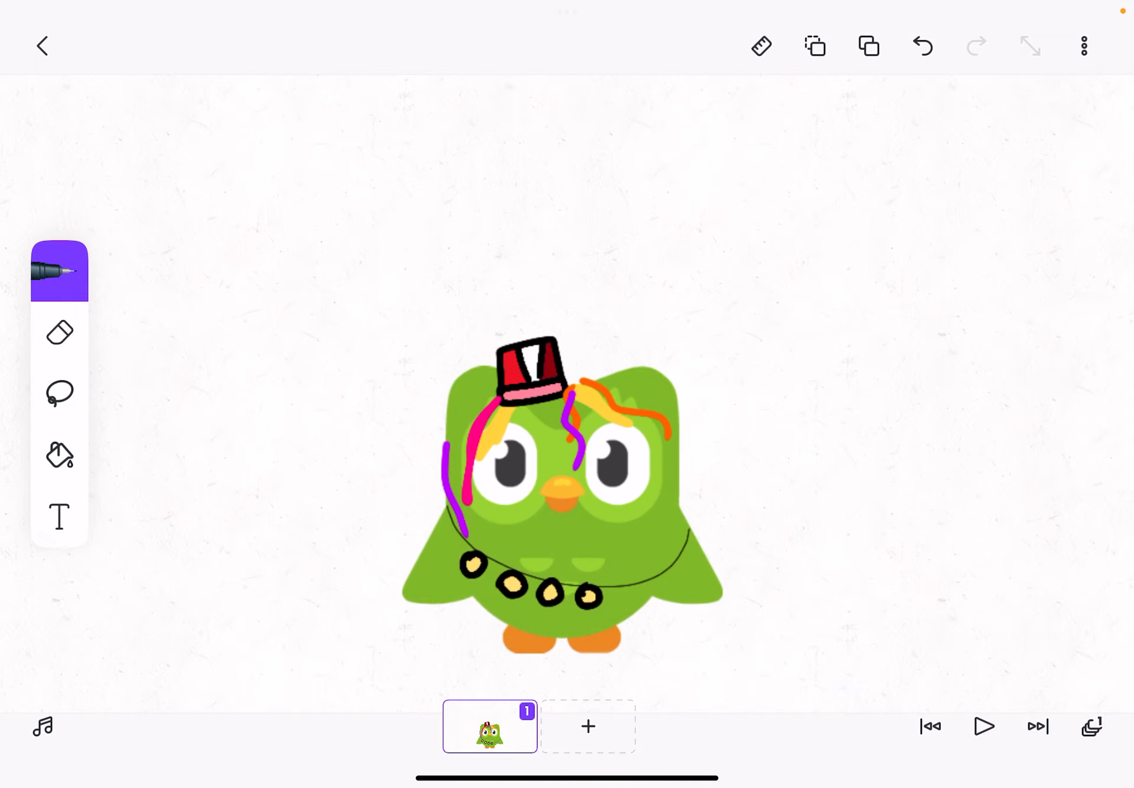
Duplicate the owl frame up to 31 frames, the last showing a half-lidded, unimpressed eye
{"action": "left_click", "coordinate": [587, 725]}
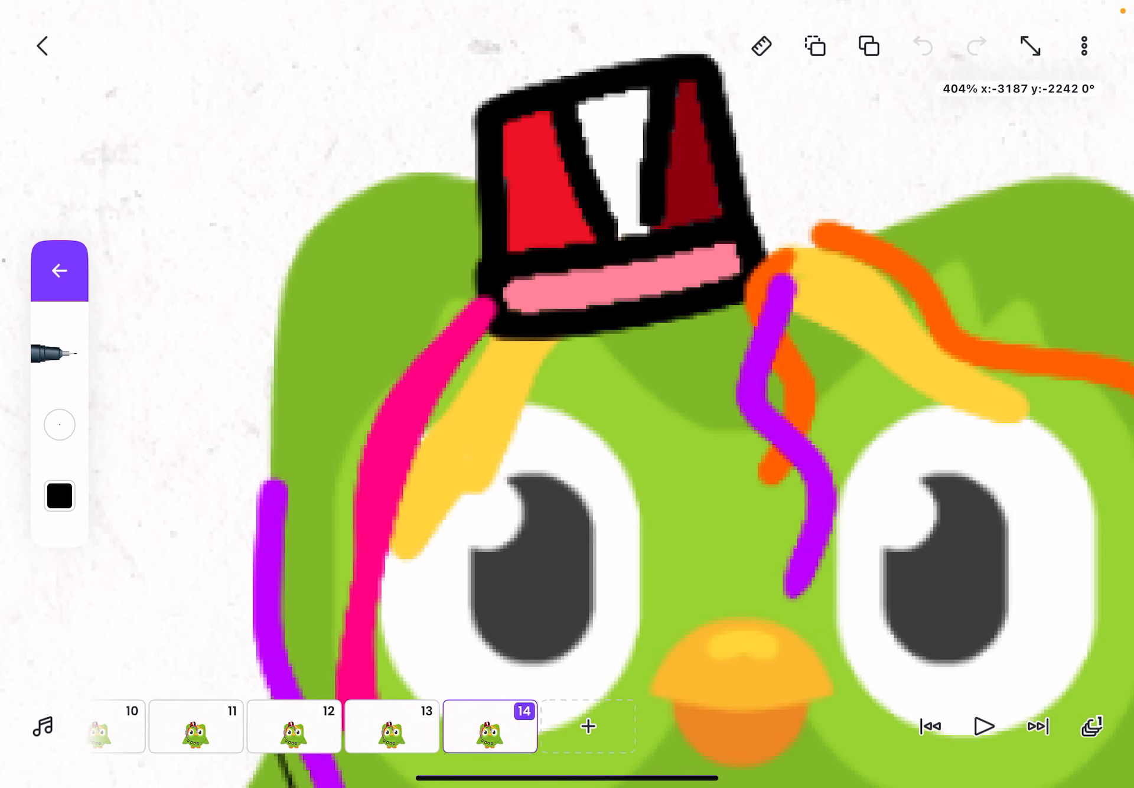
{"action": "left_click", "coordinate": [577, 399]}
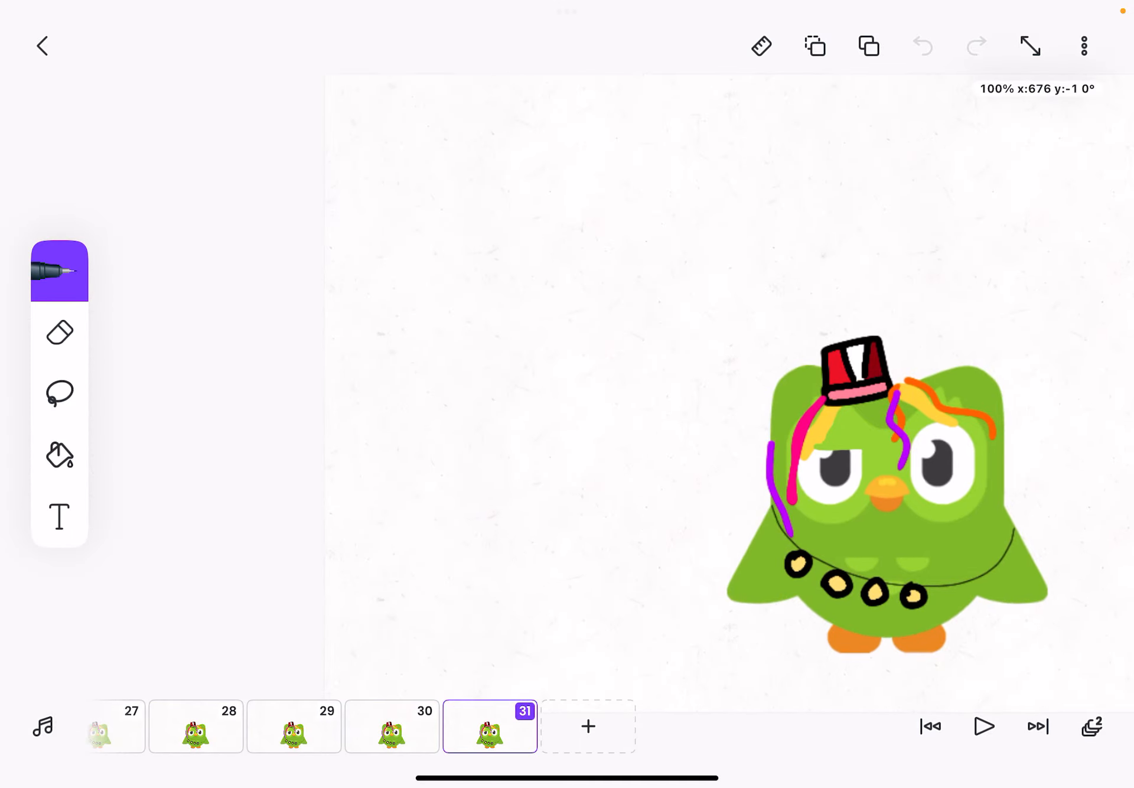
Insert the text 'wth' beside the owl on frame 31 and duplicate it into frame 32
{"action": "left_click", "coordinate": [59, 516]}
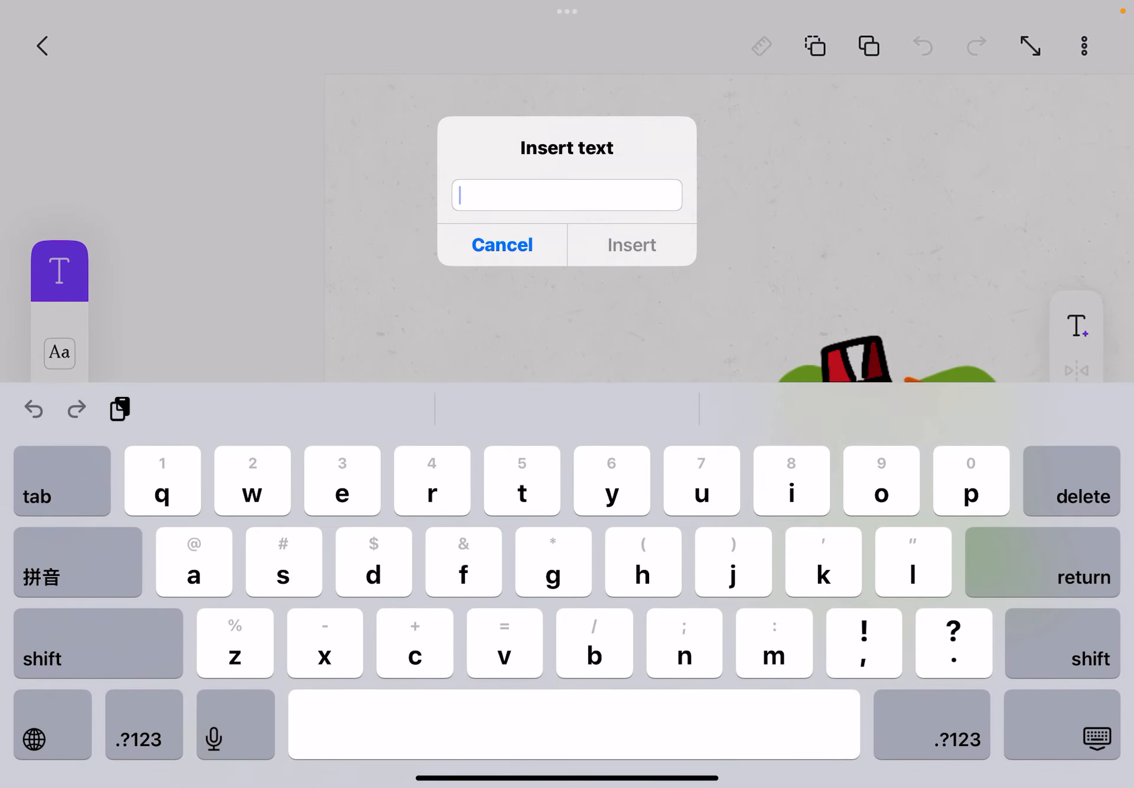
{"action": "type", "text": "wth"}
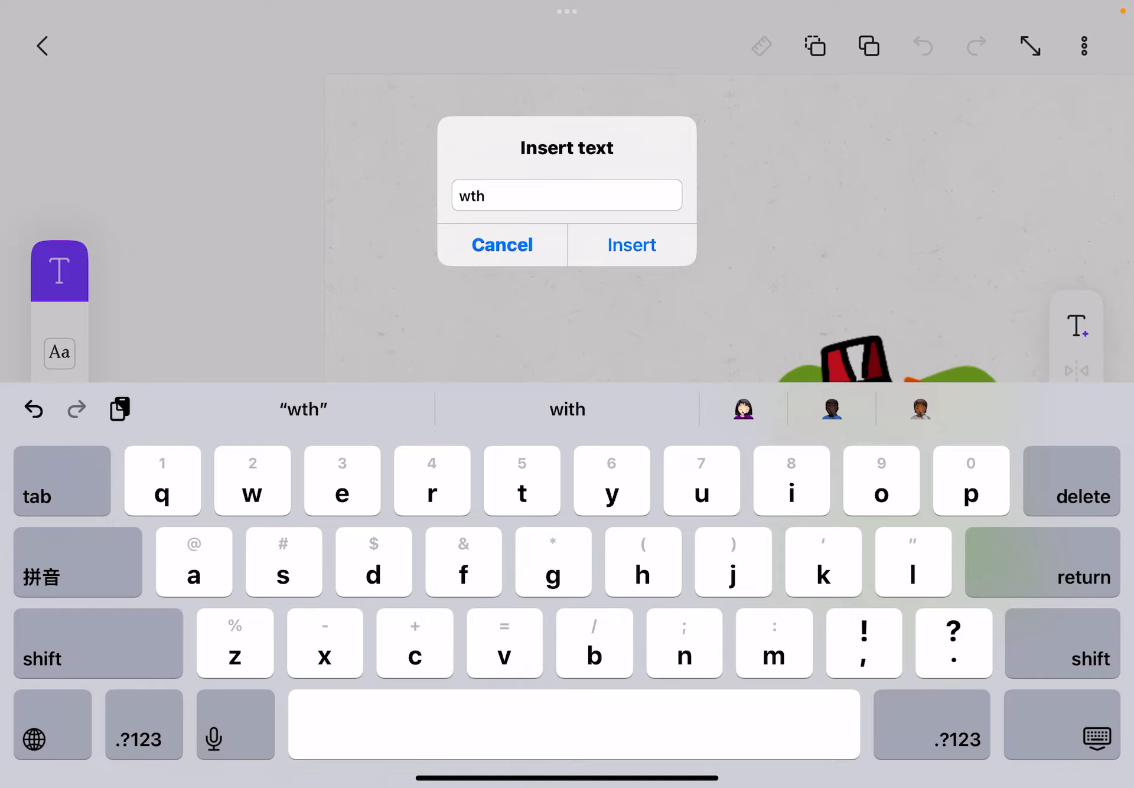
{"action": "left_click", "coordinate": [630, 244]}
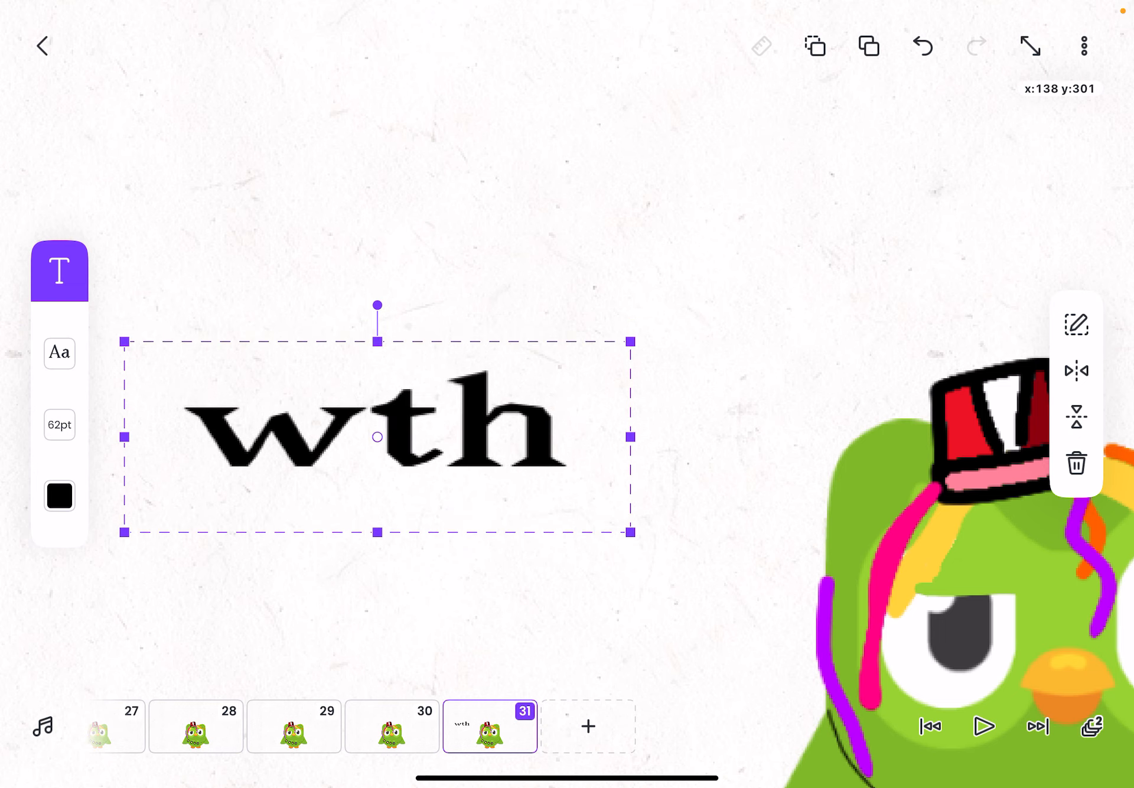
{"action": "left_click", "coordinate": [587, 726]}
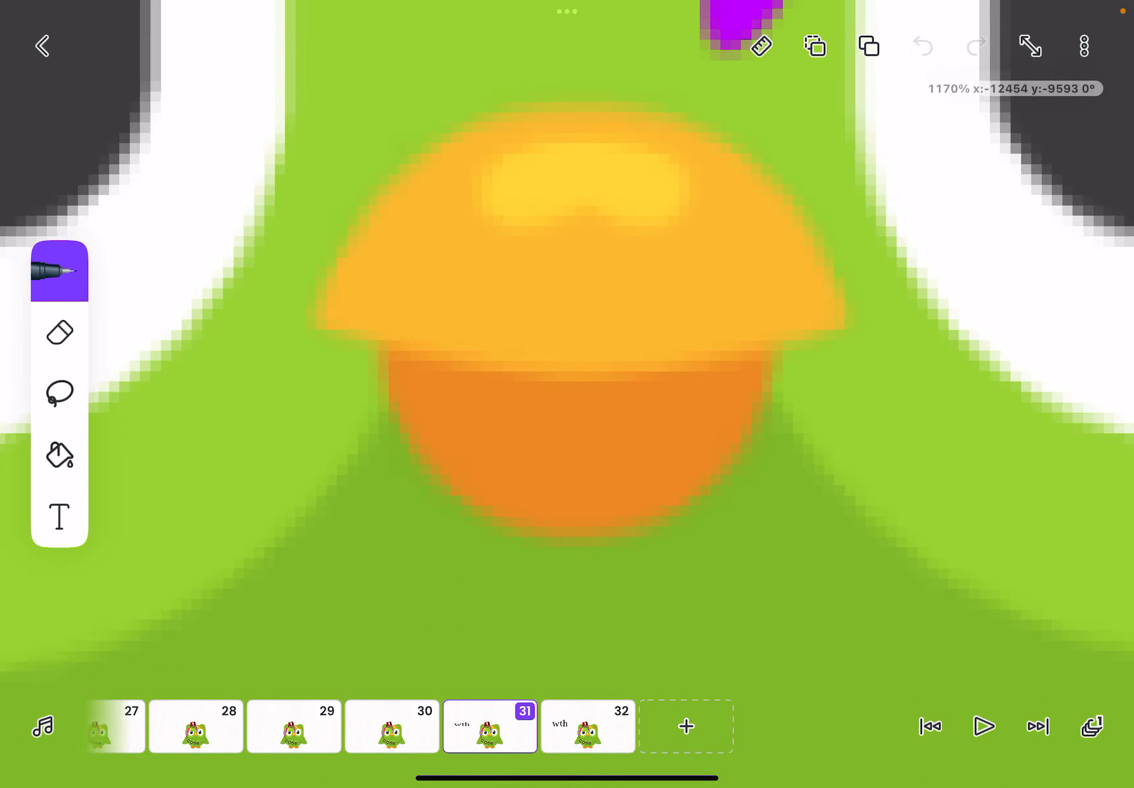
Draw frame 31's beak open in red, fill the inside pink and the tongue lighter pink
{"action": "left_click", "coordinate": [59, 392]}
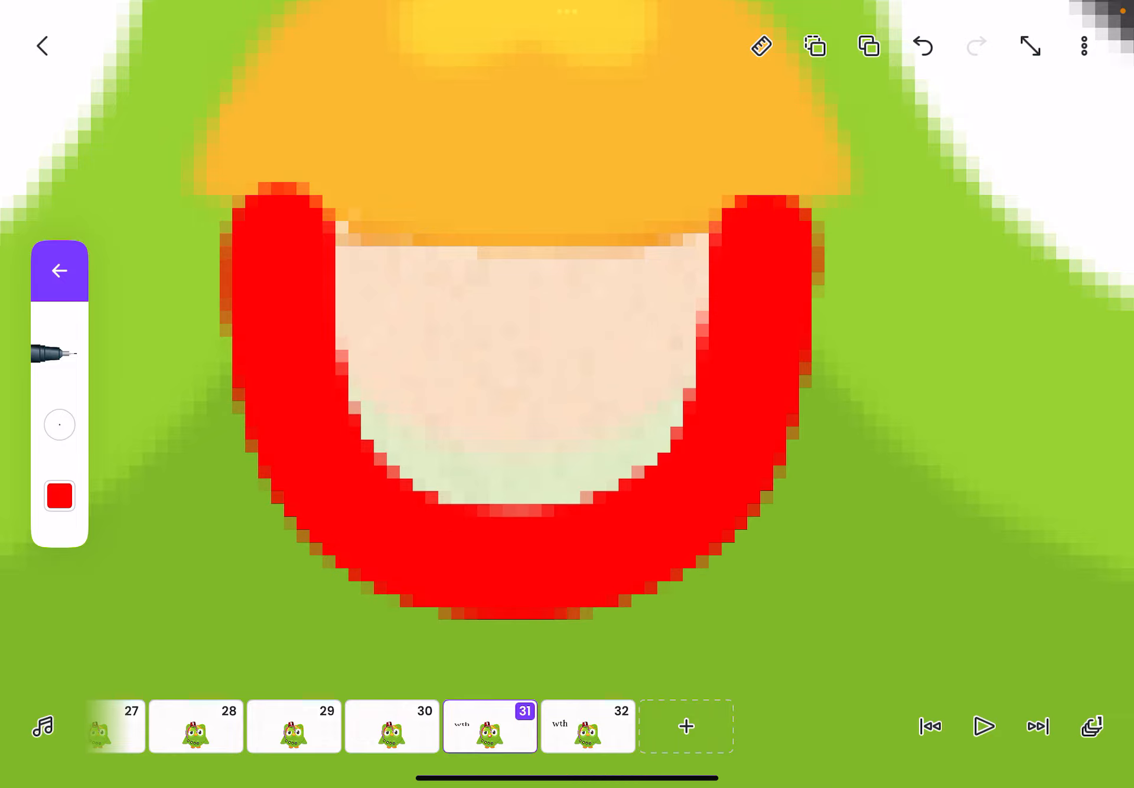
{"action": "left_click", "coordinate": [59, 496]}
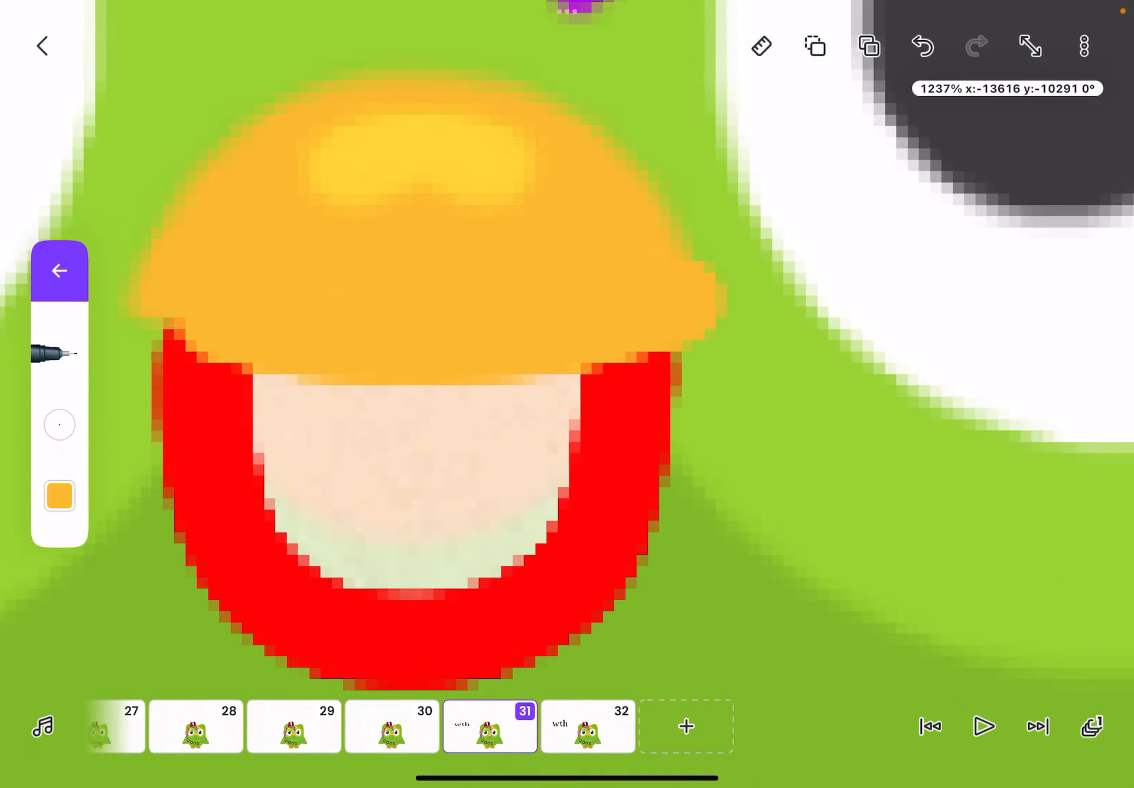
{"action": "left_click", "coordinate": [59, 496]}
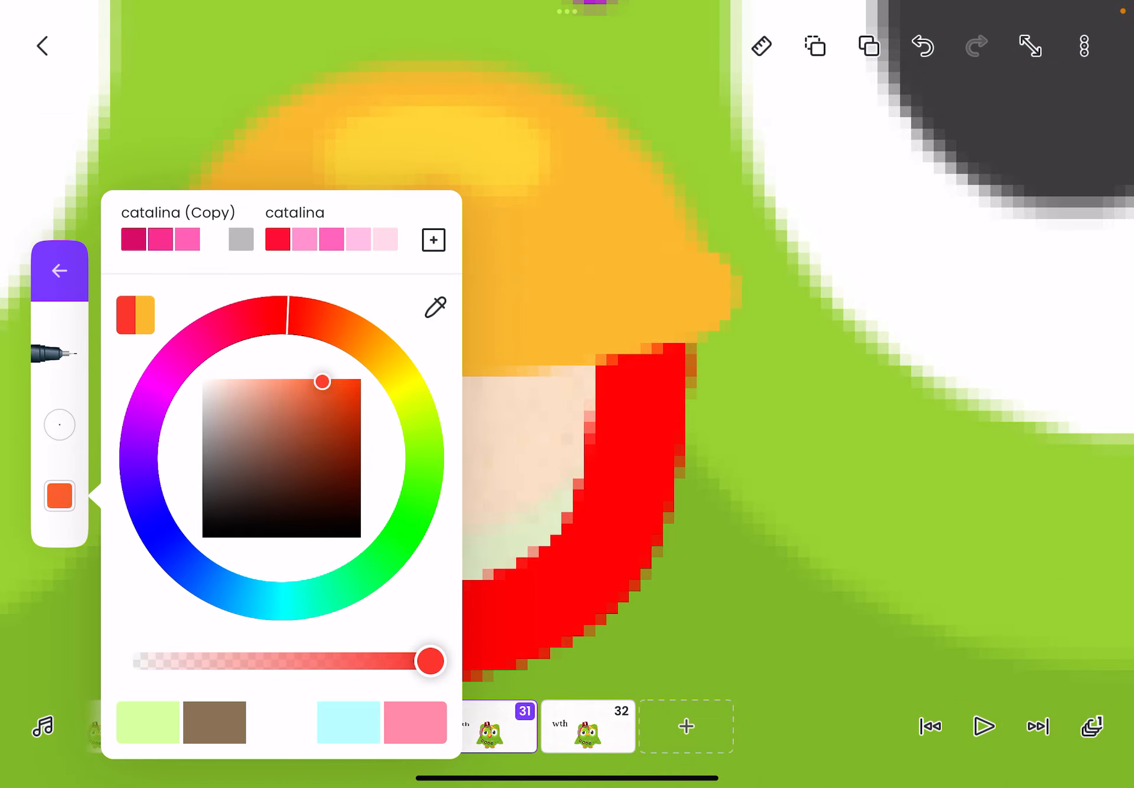
{"action": "left_click_drag", "start_coordinate": [321, 382], "coordinate": [279, 378]}
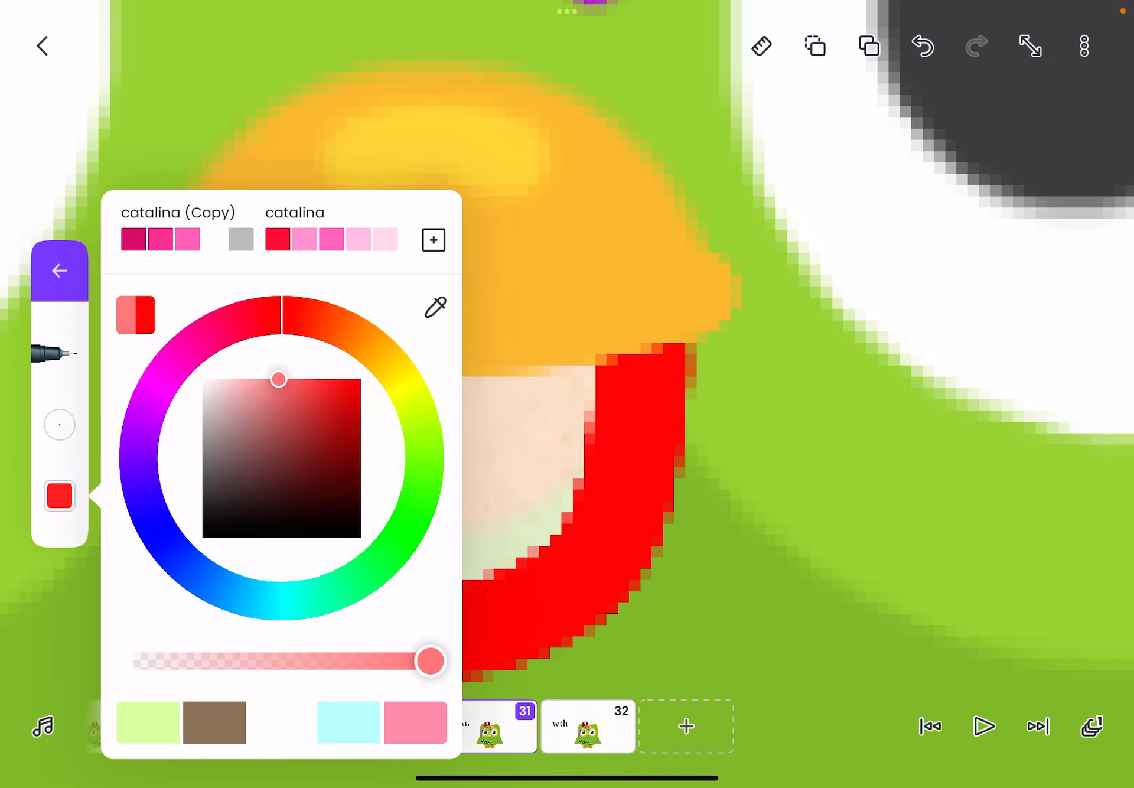
{"action": "left_click", "coordinate": [59, 269]}
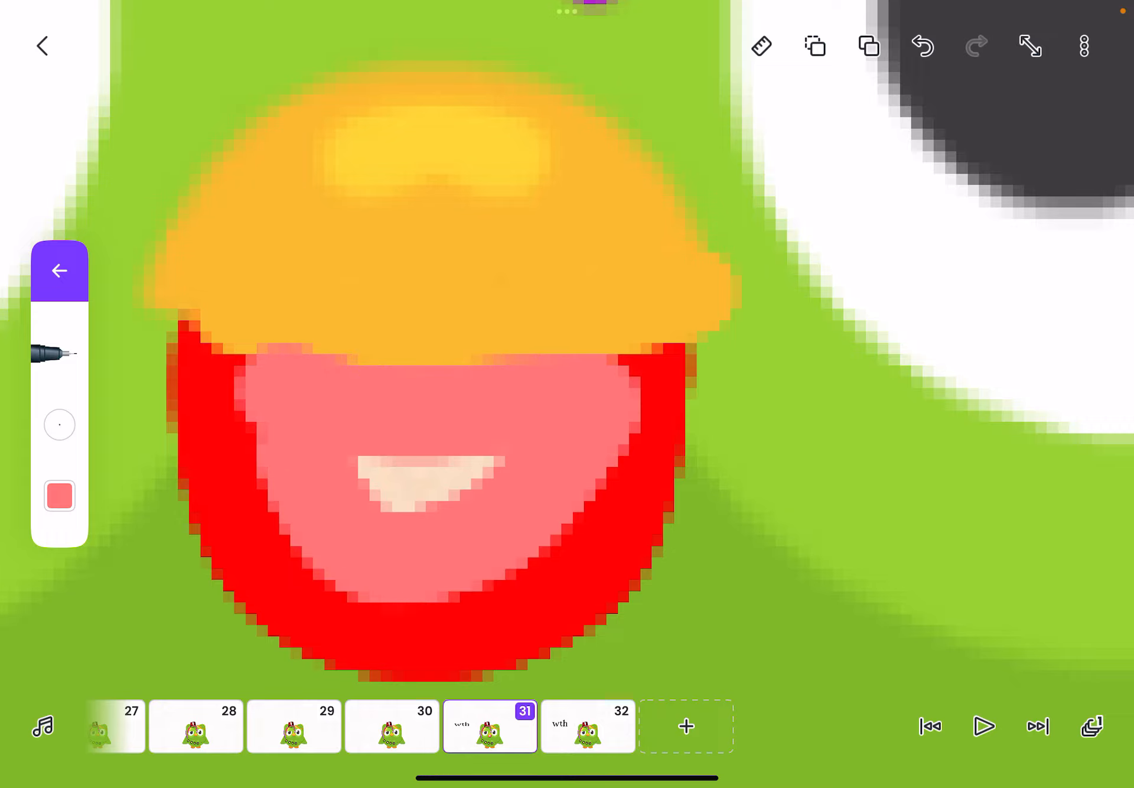
{"action": "left_click", "coordinate": [59, 496]}
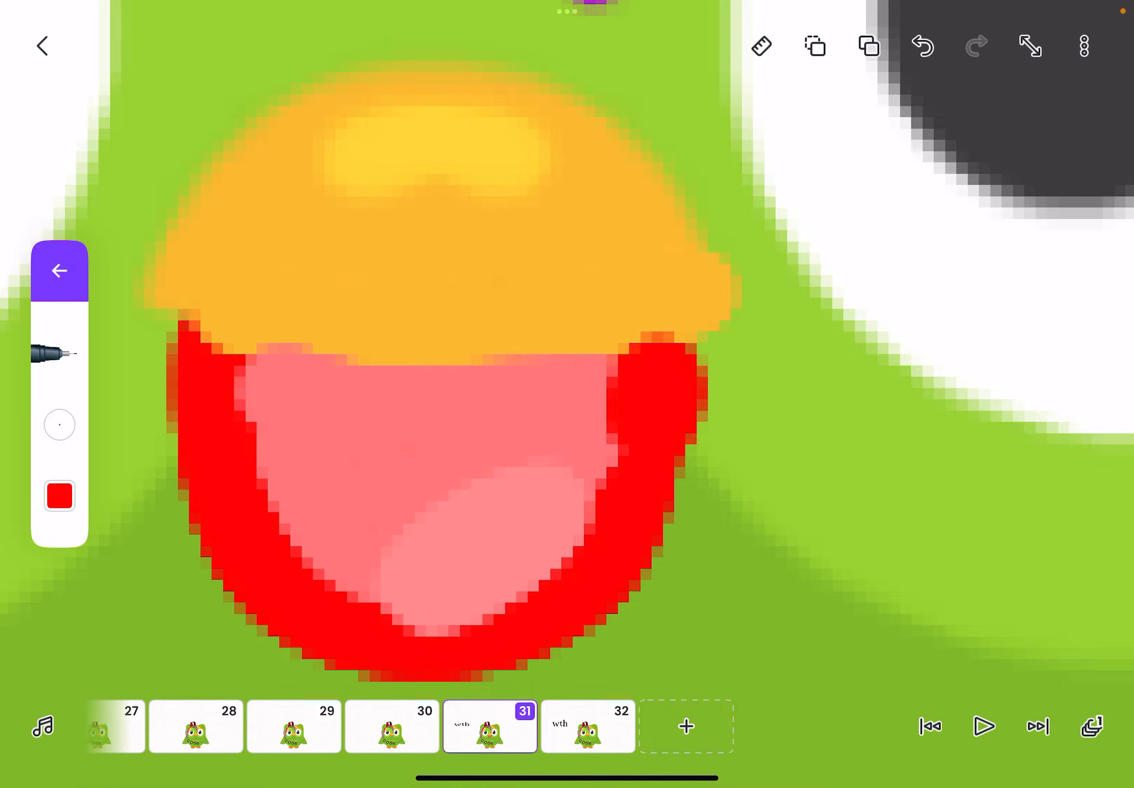
{"action": "left_click", "coordinate": [59, 496]}
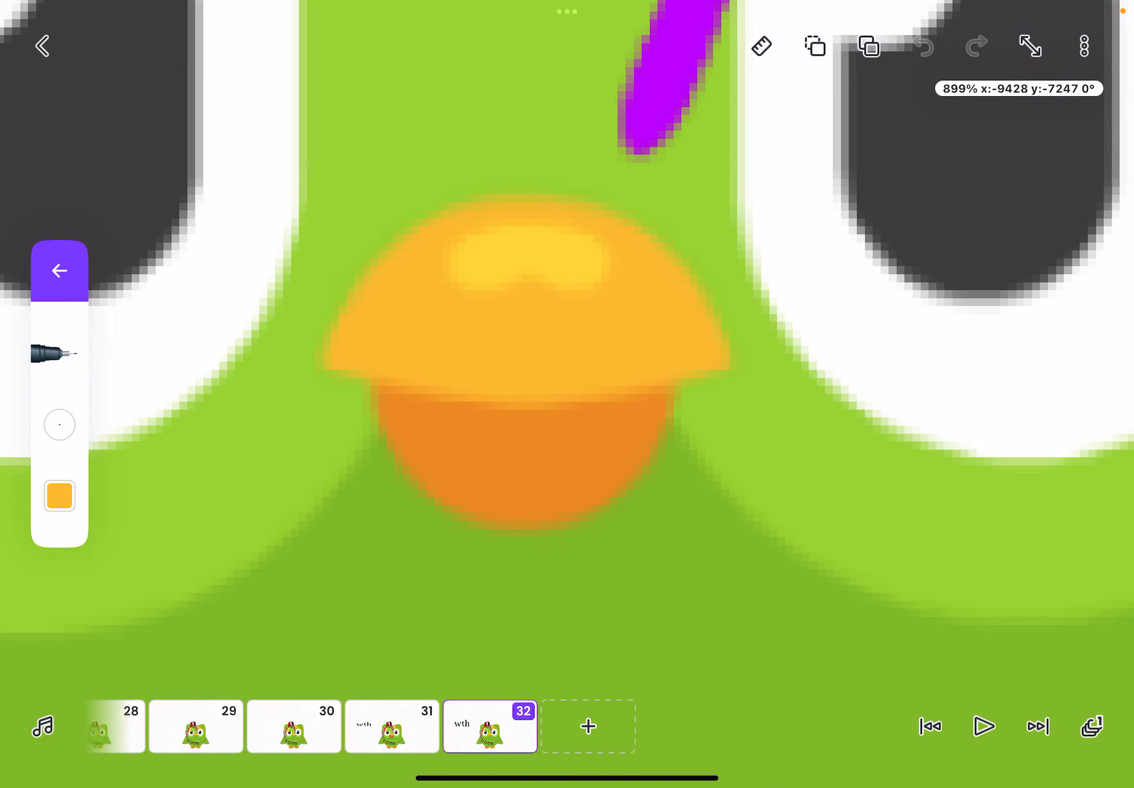
Draw frame 32's open beak with a red outline and pink-filled inside and tongue
{"action": "left_click", "coordinate": [59, 496]}
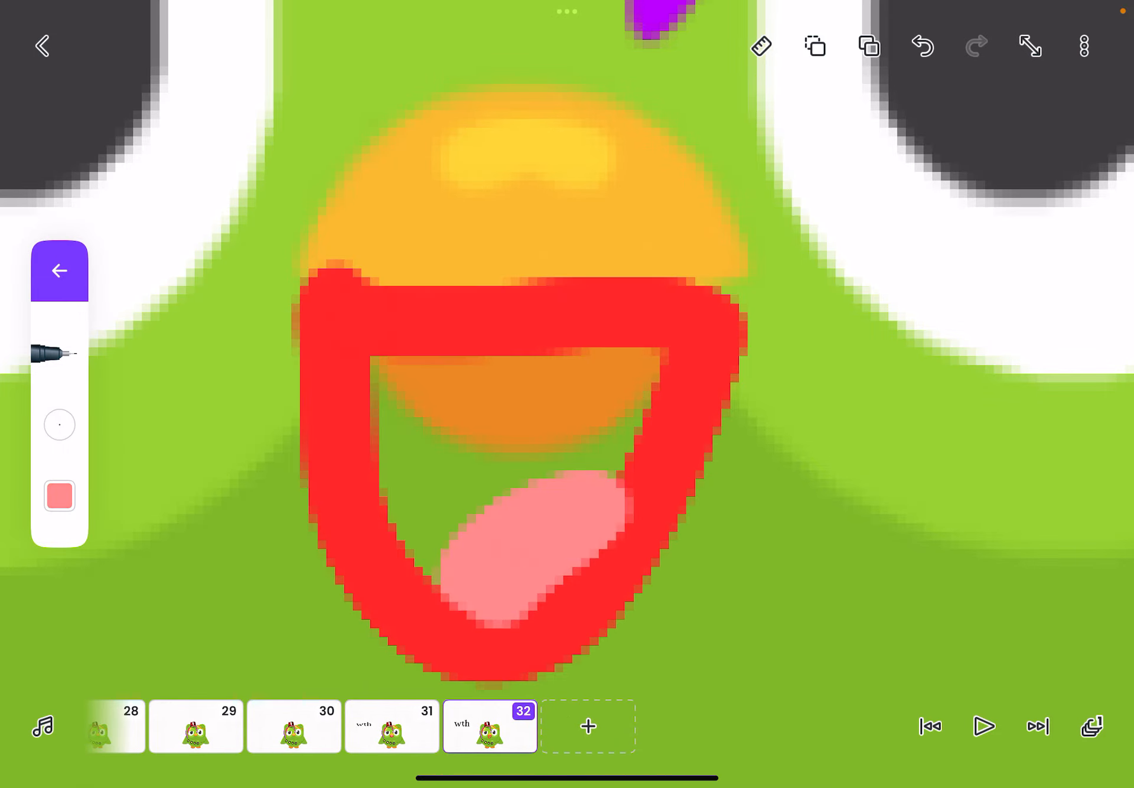
{"action": "left_click", "coordinate": [59, 496]}
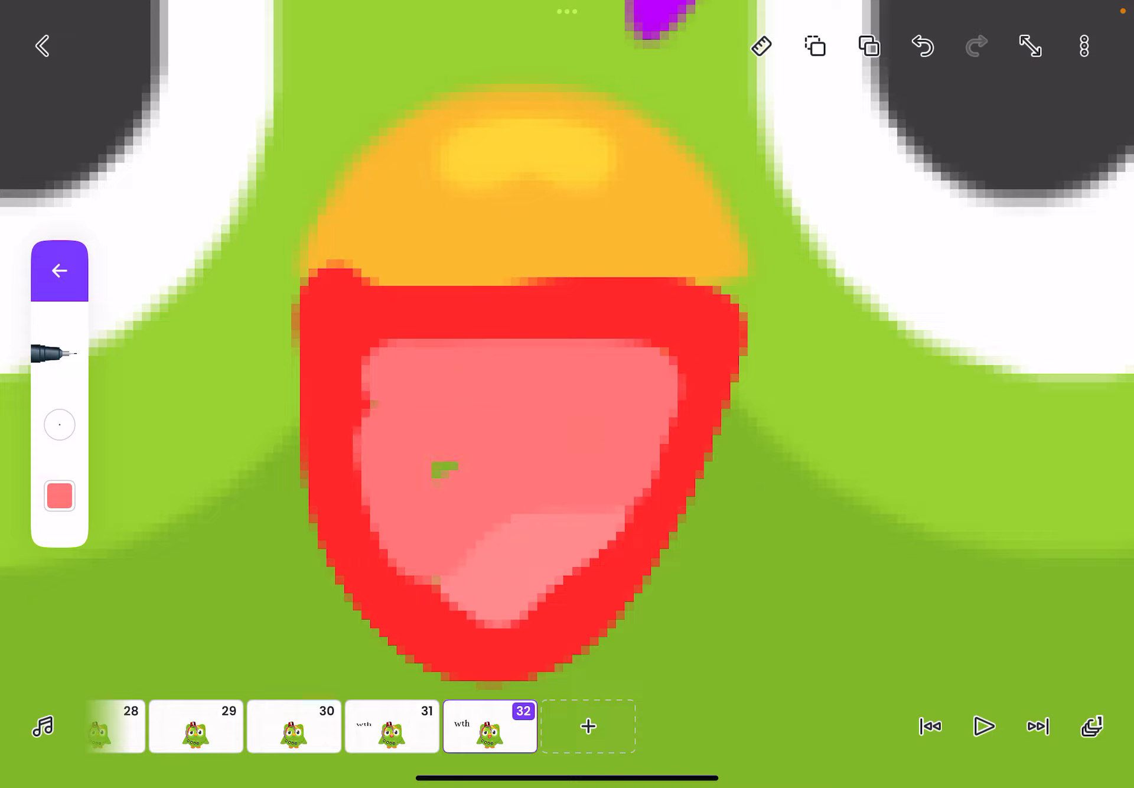
{"action": "left_click", "coordinate": [59, 497]}
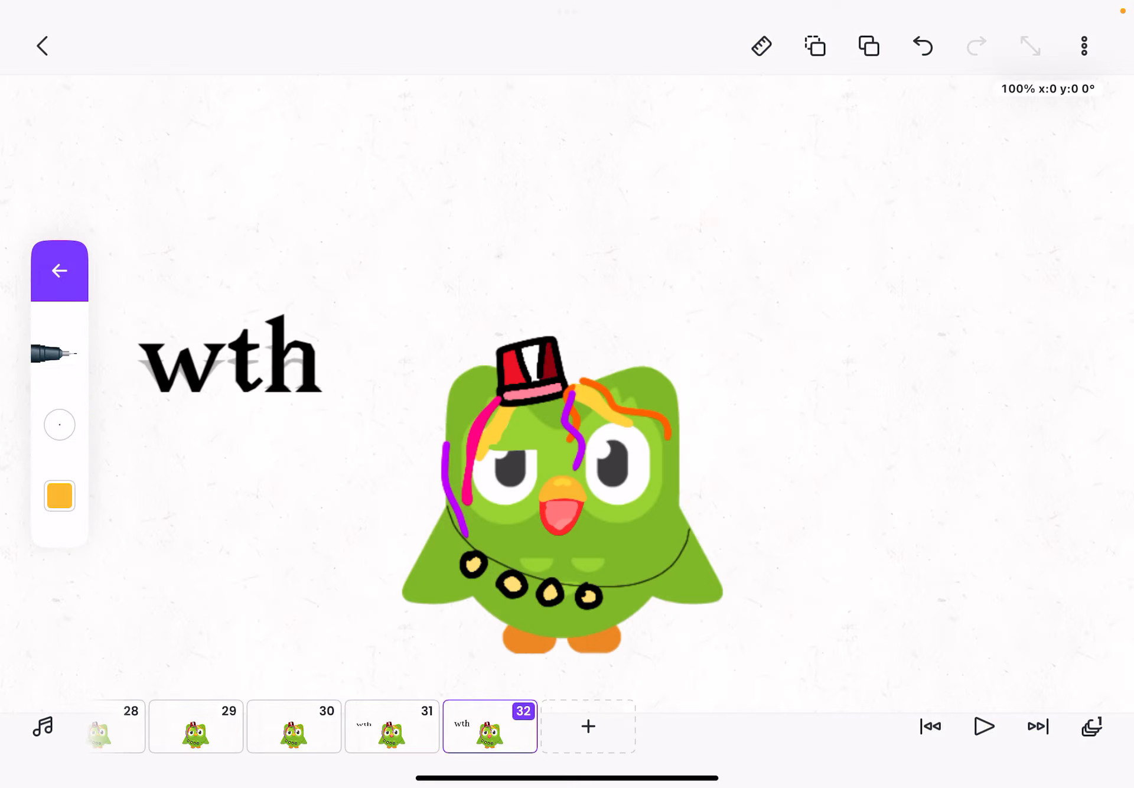
Duplicate frames until the animation reaches 68, then choose Make Movie
{"action": "left_click", "coordinate": [59, 495]}
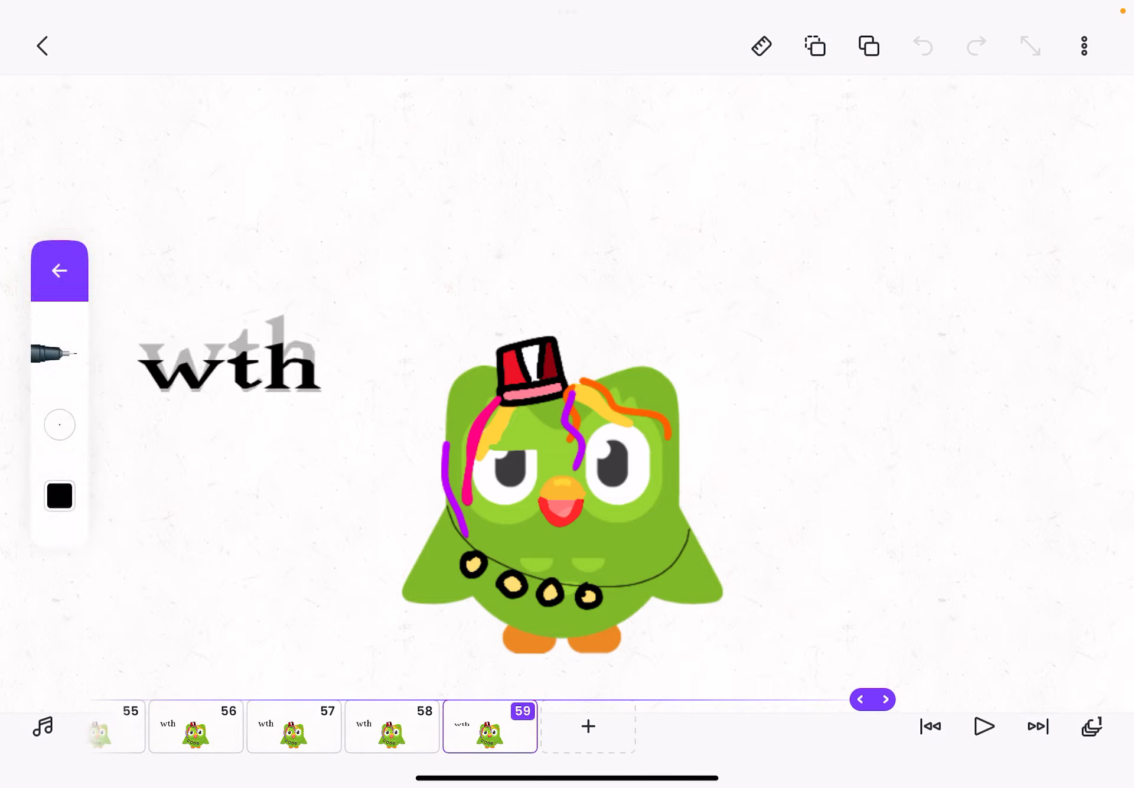
{"action": "left_click", "coordinate": [884, 700]}
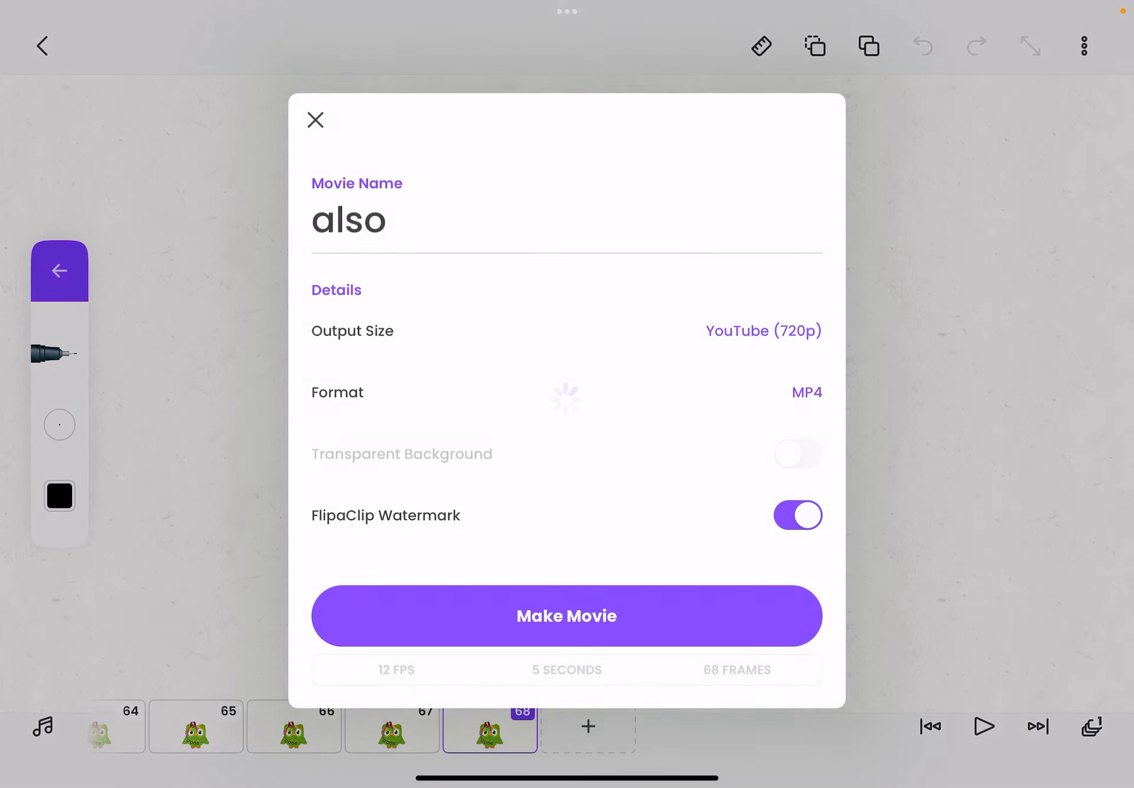
Render the 5-second 720p MP4 'also' and bring up the iOS share sheet
{"action": "left_click", "coordinate": [566, 615]}
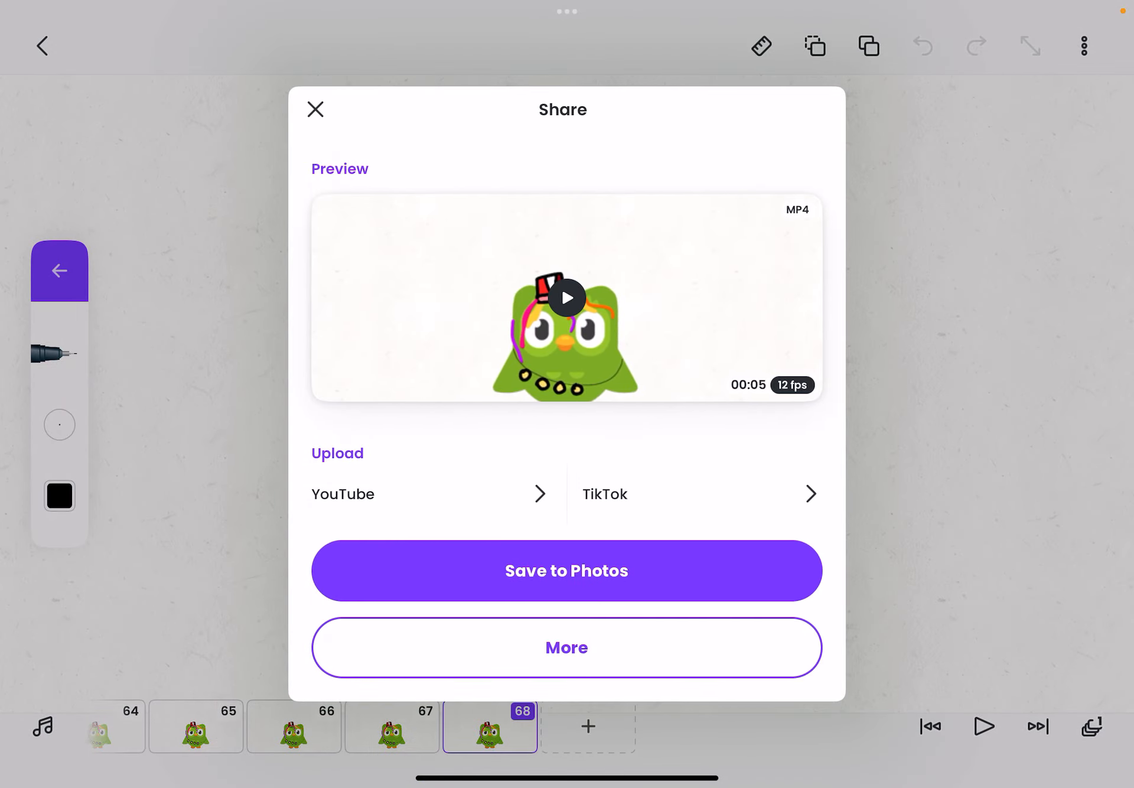
{"action": "left_click", "coordinate": [565, 647]}
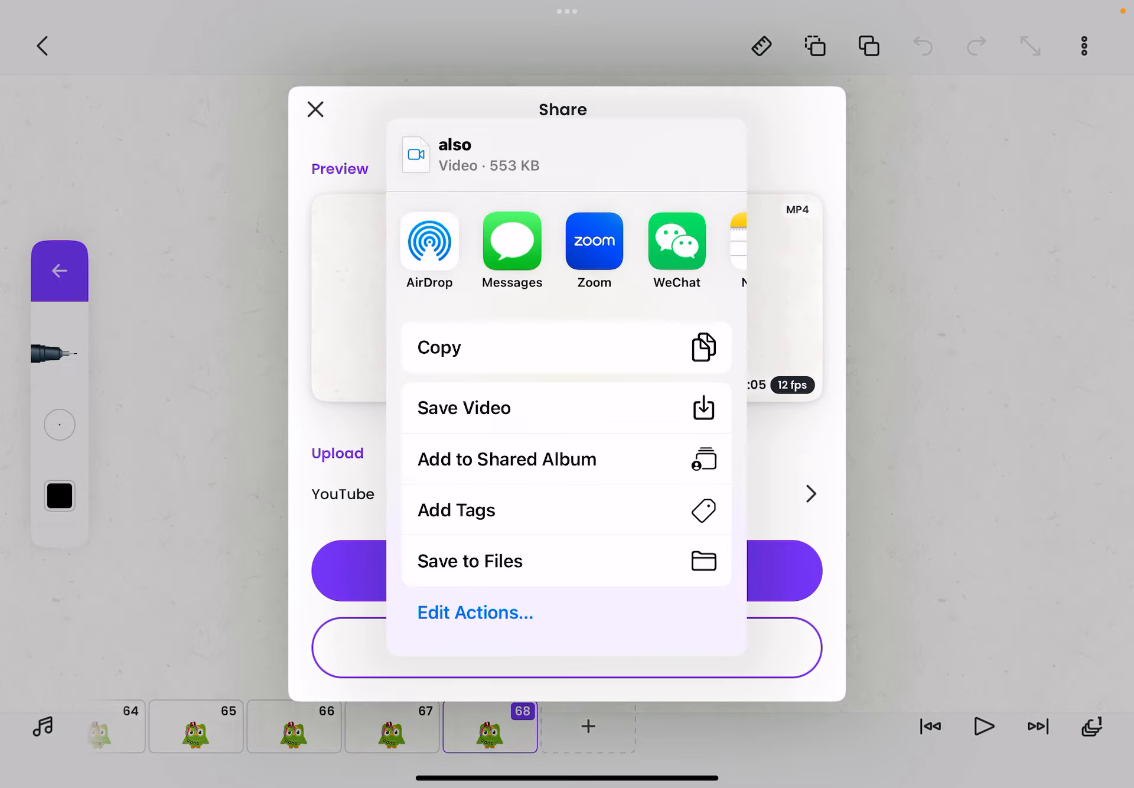